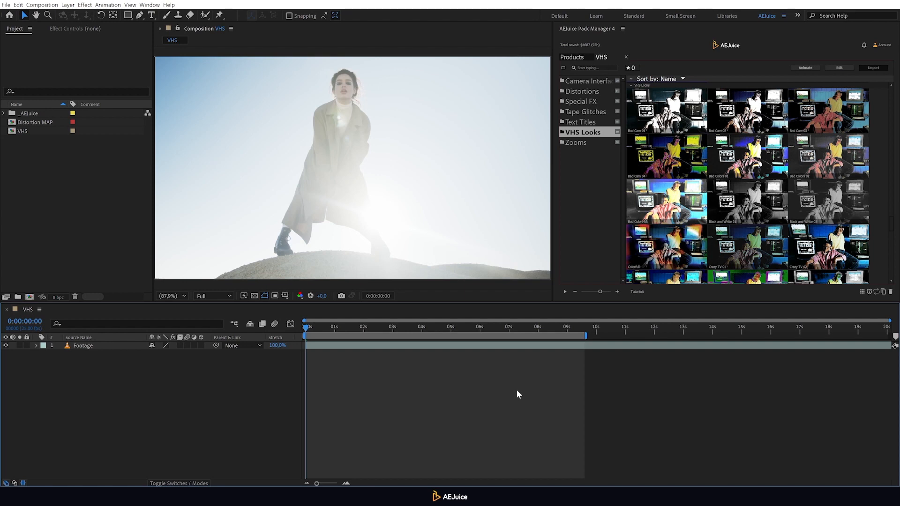
pyautogui.moveTo(686, 364)
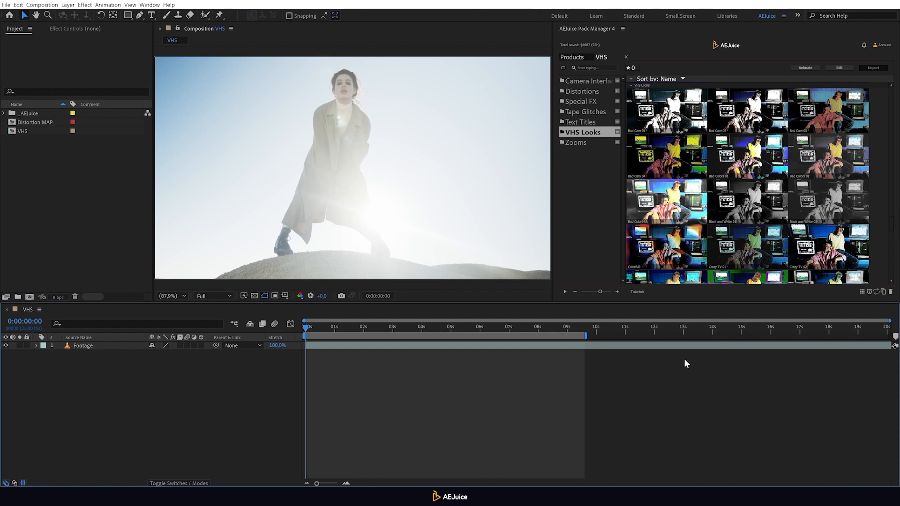
# Add the Bad Colors 02 VHS look preset from AEJuice above the Footage layer.
pyautogui.scroll(-3)
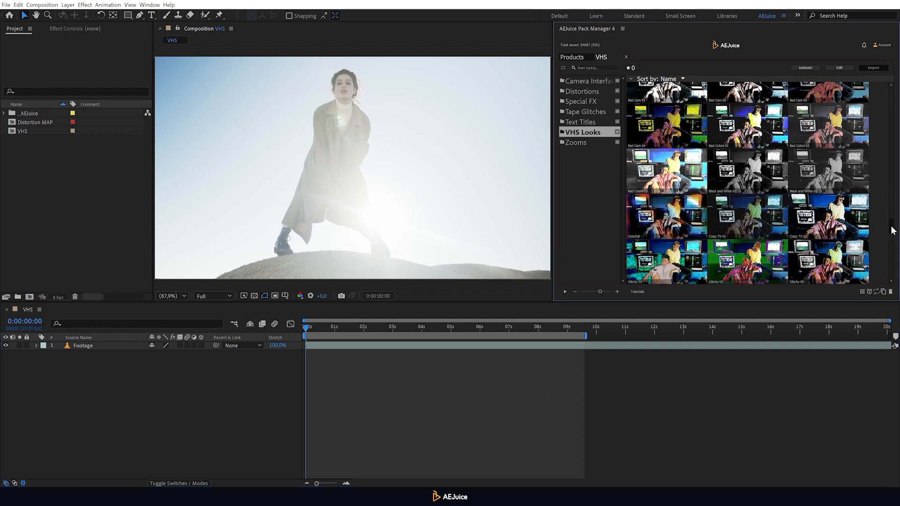
pyautogui.scroll(-3)
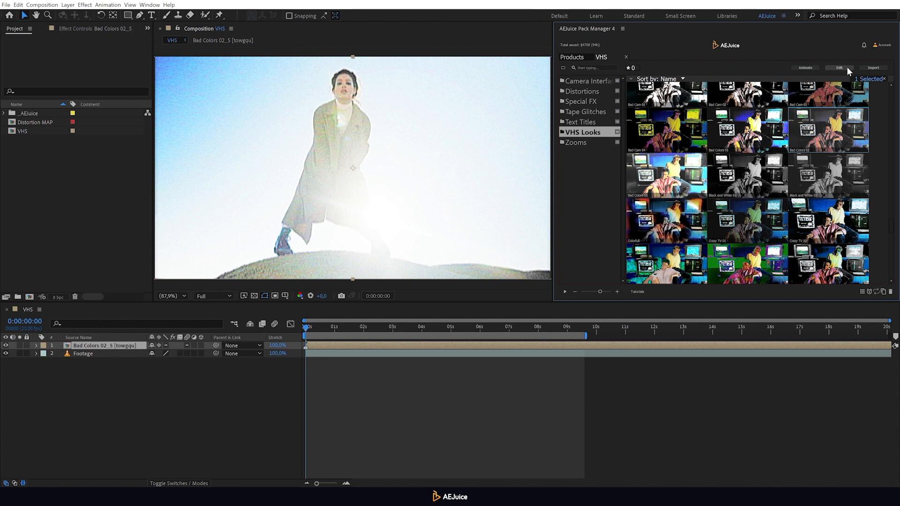
# Edit the Bad Colors look: lower intensity, enable Shadow FIX and Light FIX, try the stretch options.
pyautogui.click(839, 67)
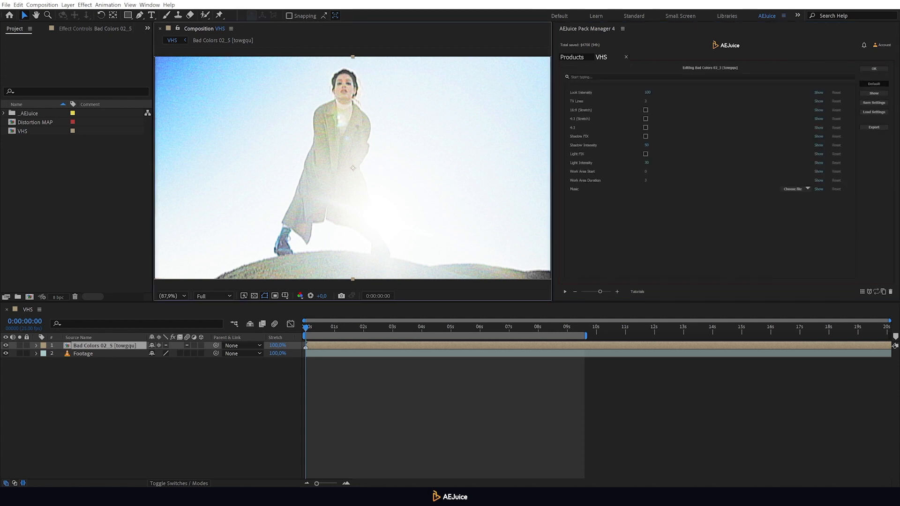
pyautogui.moveTo(642, 147)
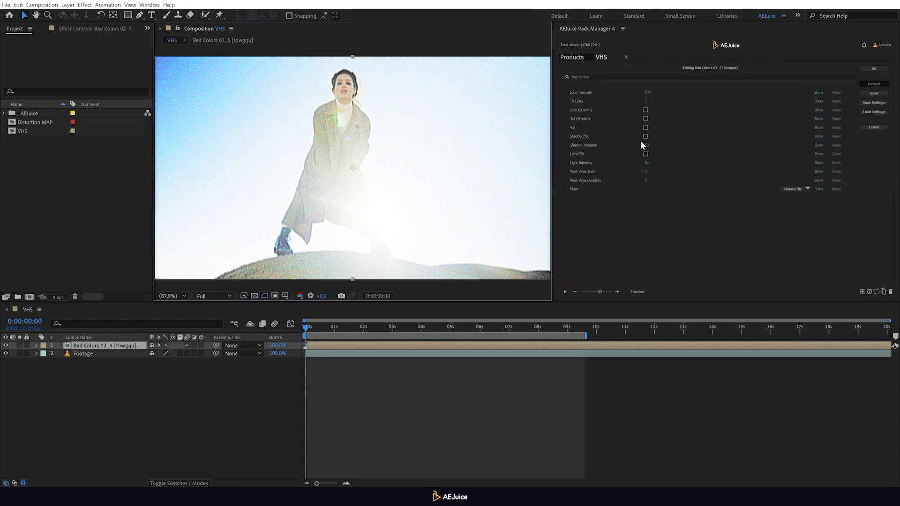
pyautogui.click(645, 136)
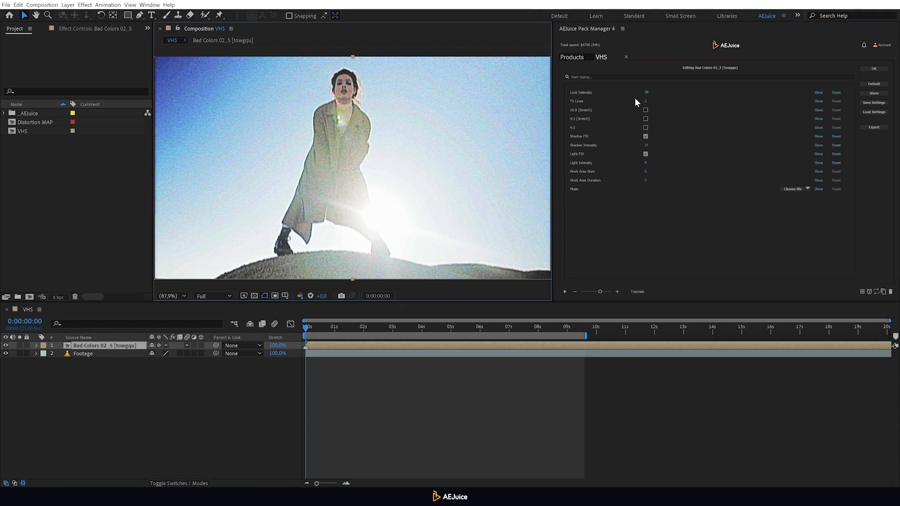
pyautogui.click(645, 119)
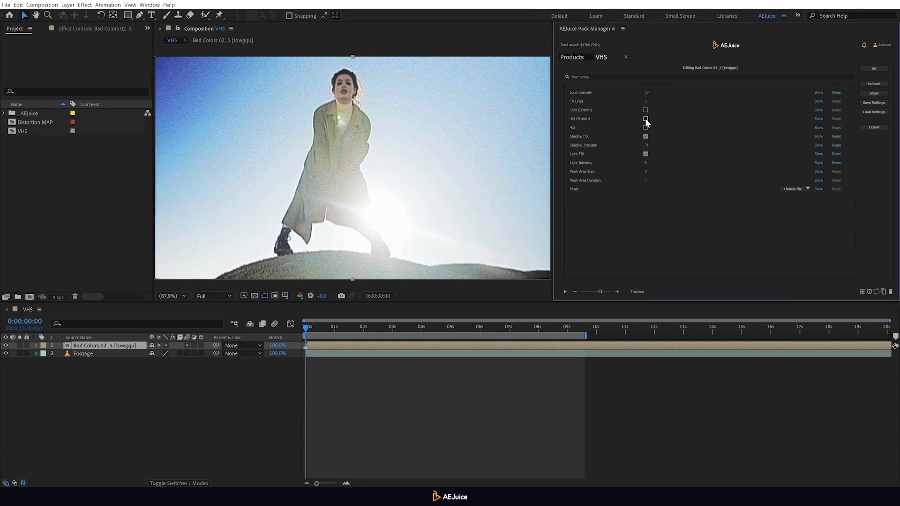
pyautogui.click(645, 128)
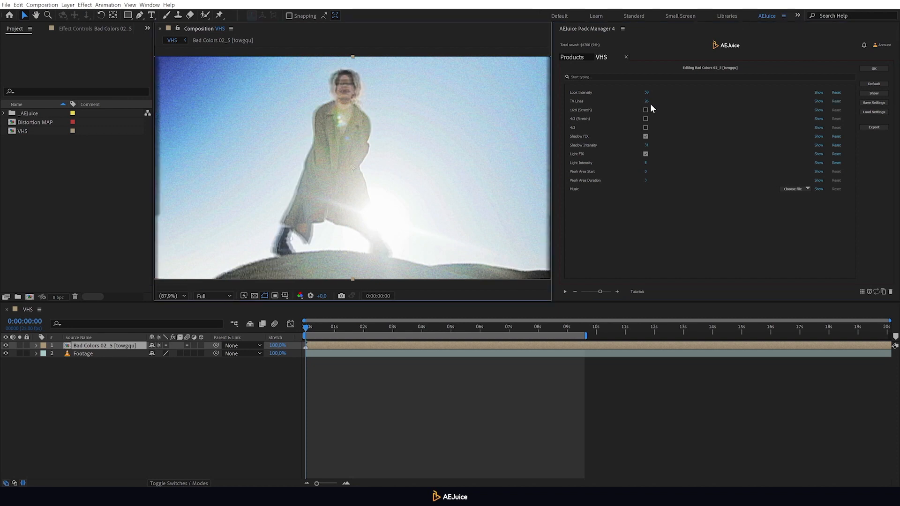
pyautogui.click(645, 101)
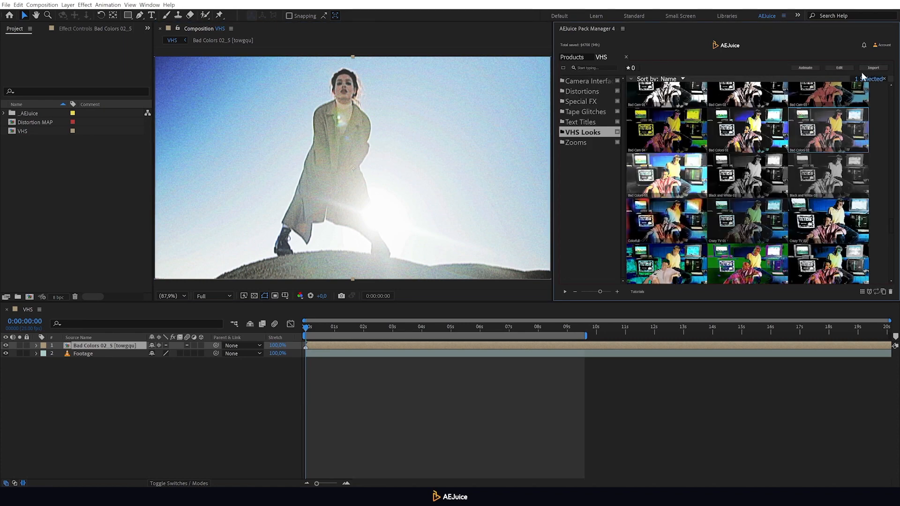
# Add Distortion 39 from the Distortions category above the footage and tune its settings.
pyautogui.click(582, 91)
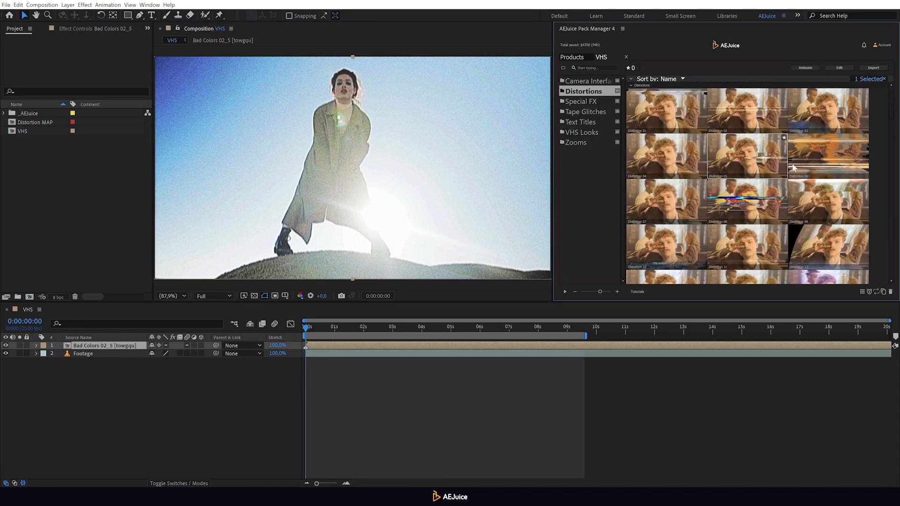
pyautogui.scroll(-3)
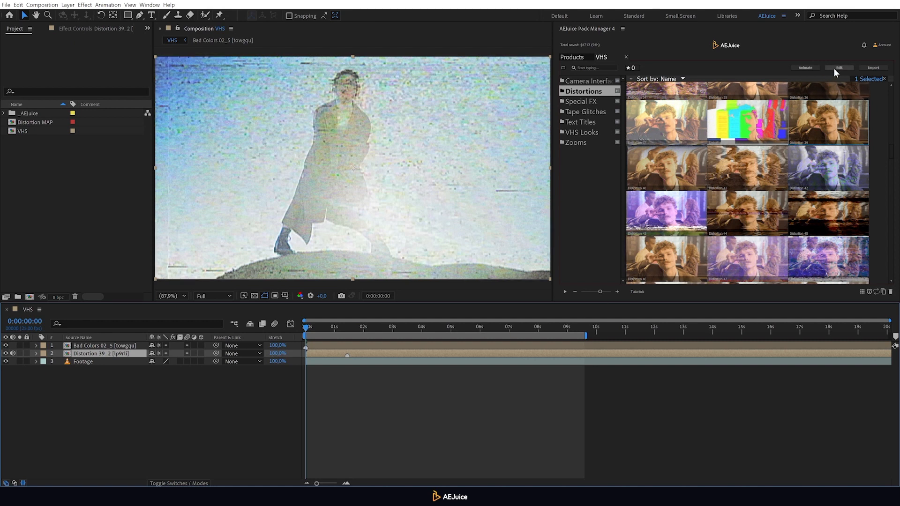
pyautogui.click(839, 68)
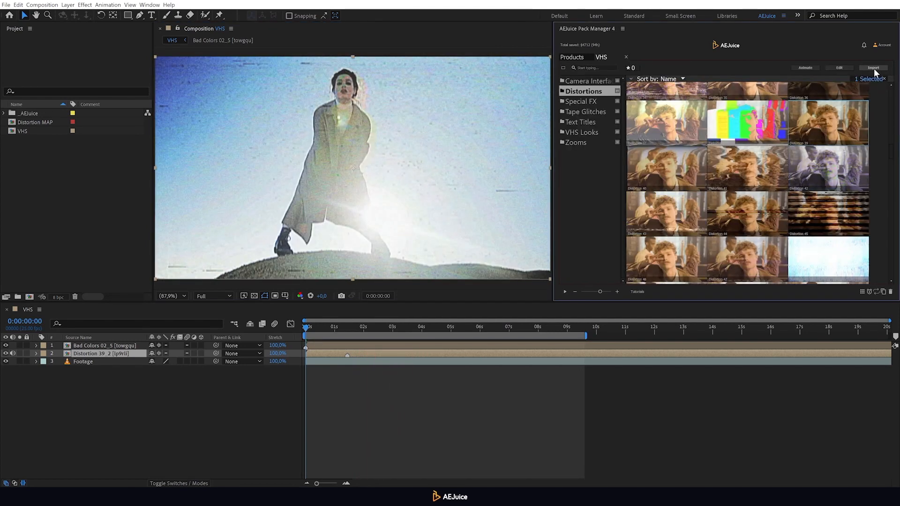
# Add the Personal Distortion preset and the Camera Interface 04 overlay with May 2006 date readout.
pyautogui.scroll(-3)
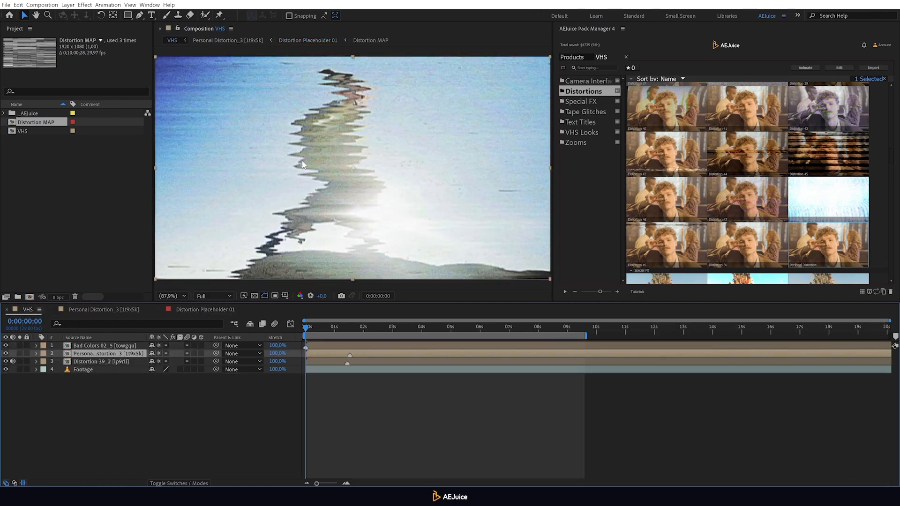
pyautogui.click(308, 39)
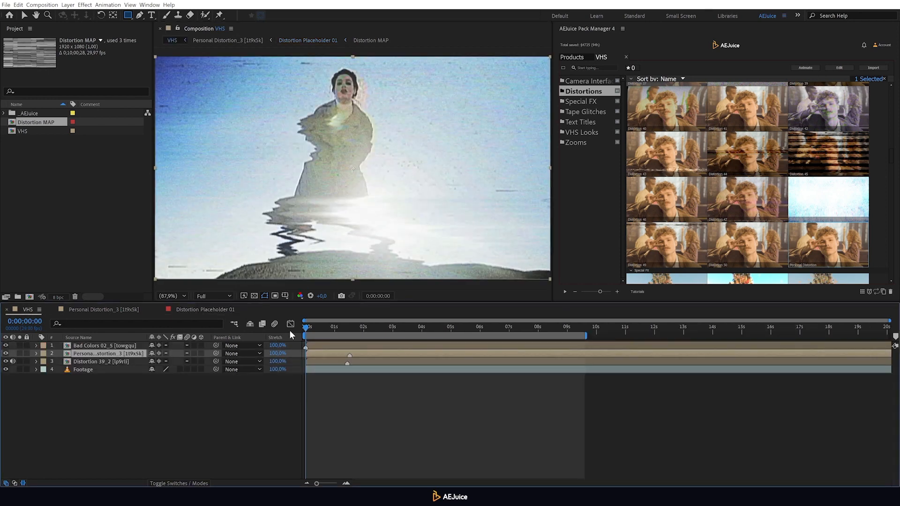
pyautogui.click(345, 327)
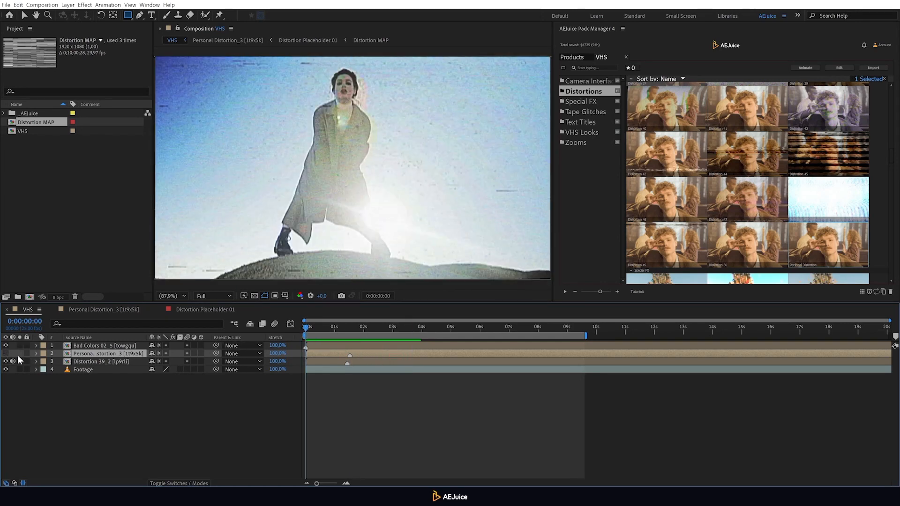
pyautogui.click(585, 81)
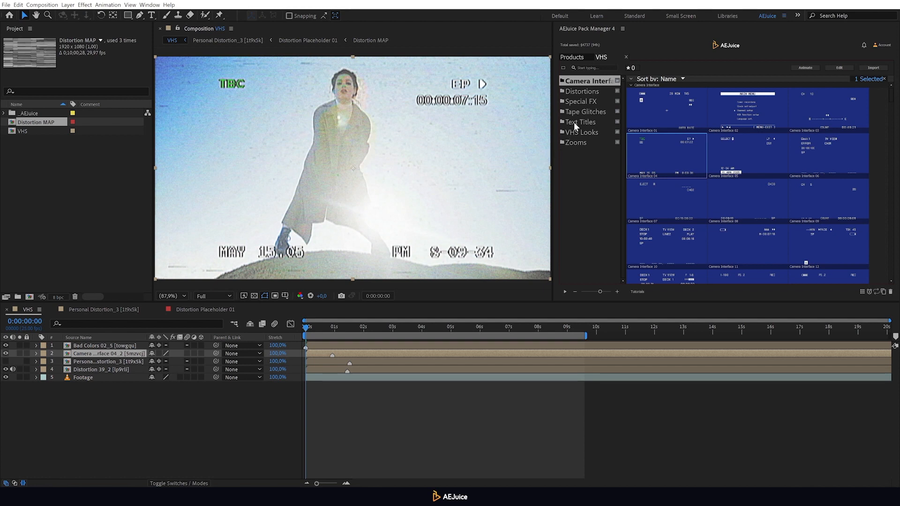
# Import the FBI warning title from Text Titles over a blue solid with a red box colour.
pyautogui.click(580, 120)
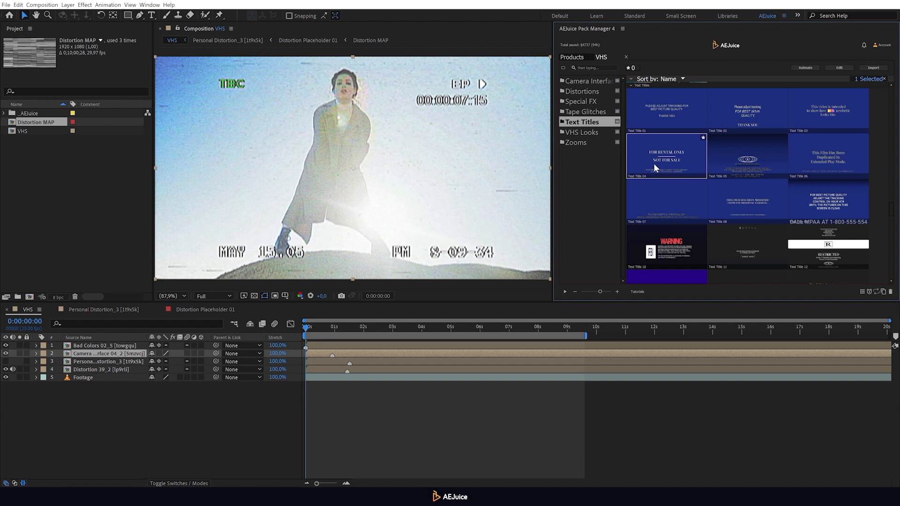
pyautogui.click(747, 201)
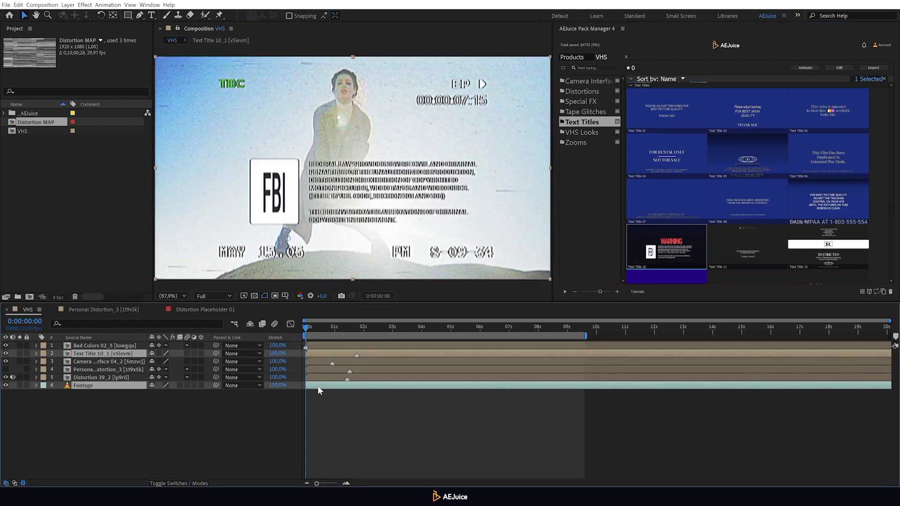
pyautogui.rightClick(320, 390)
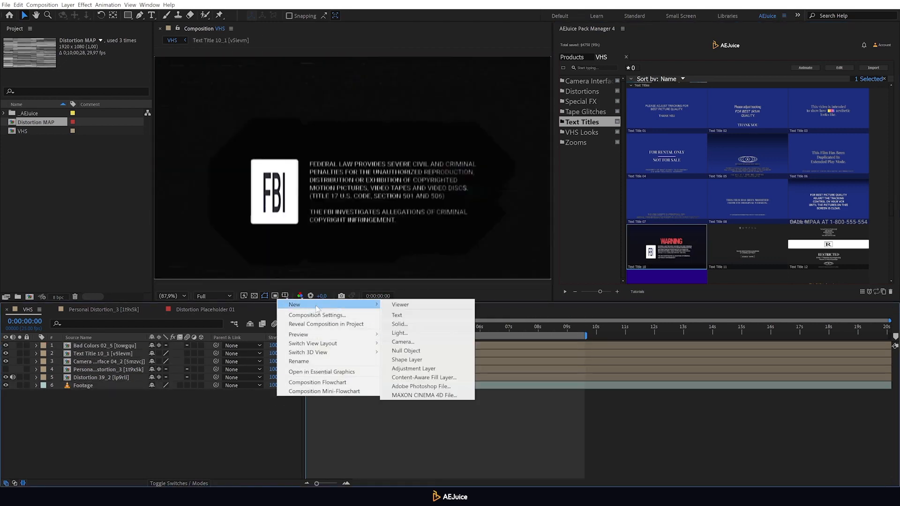
pyautogui.click(399, 323)
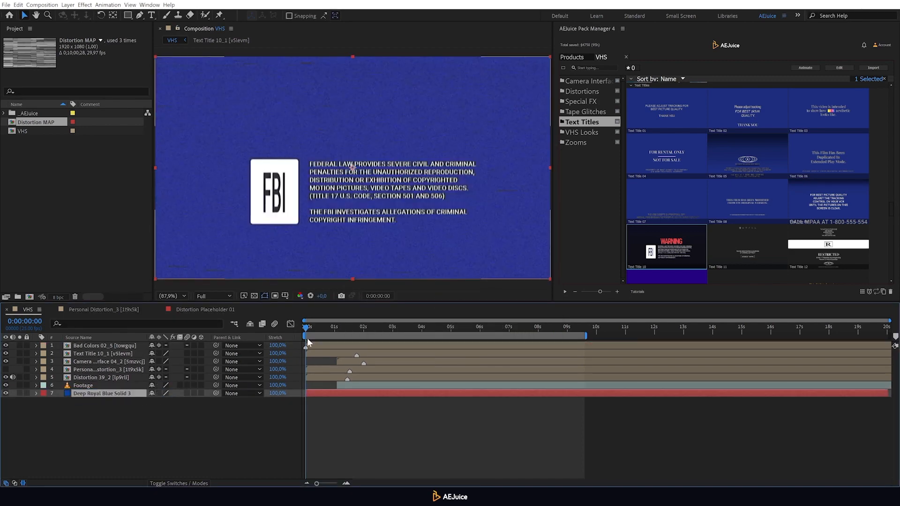
pyautogui.moveTo(305, 332); pyautogui.dragTo(356, 332)
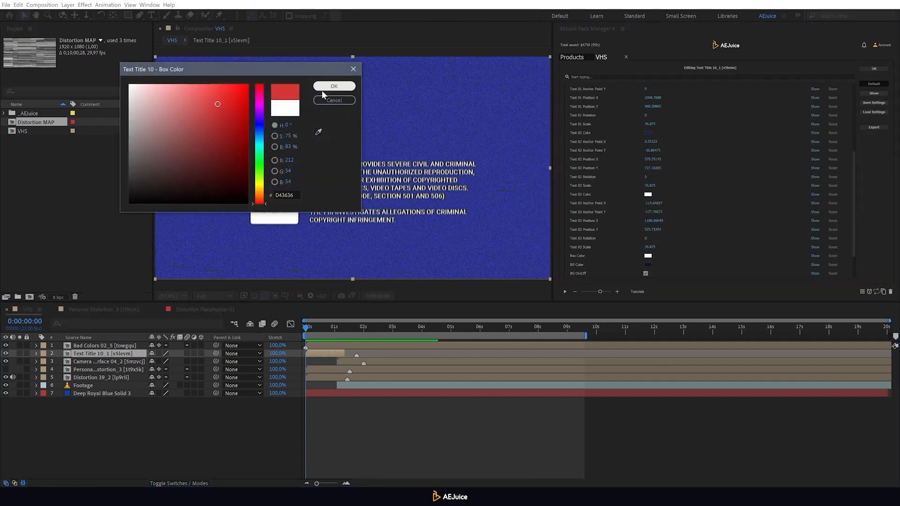
pyautogui.click(334, 86)
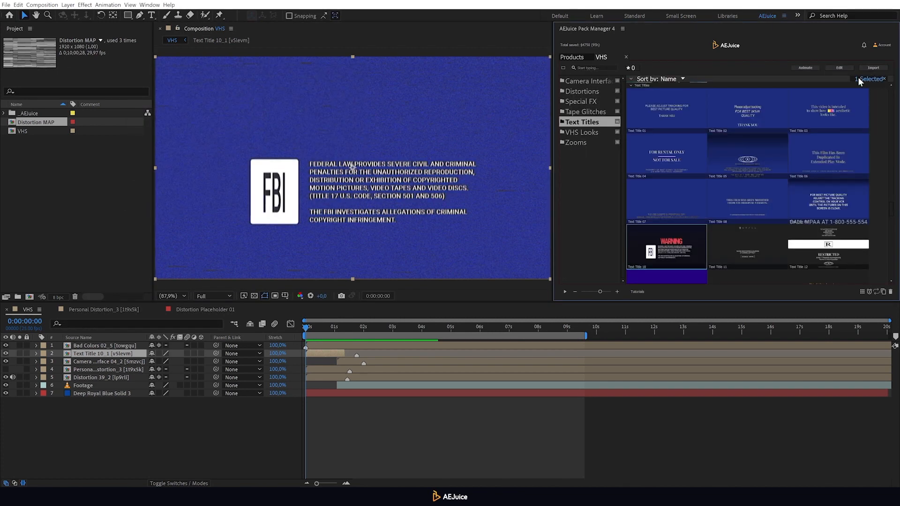
pyautogui.click(585, 111)
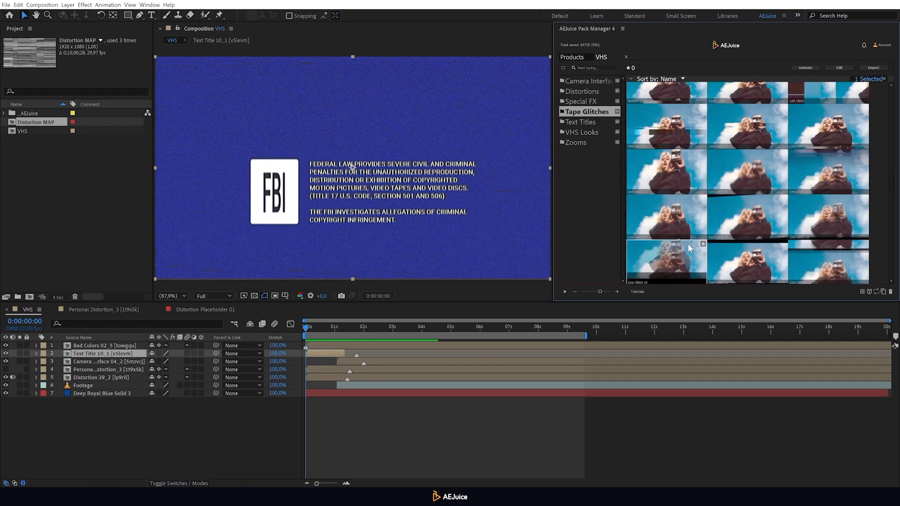
# Import the Top Glitch preset from Tape Glitches into the composition.
pyautogui.scroll(-3)
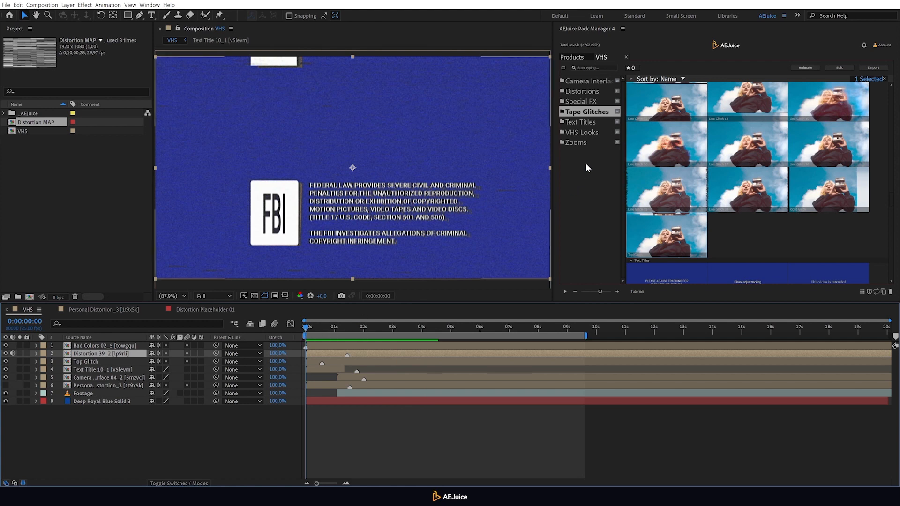
pyautogui.click(576, 142)
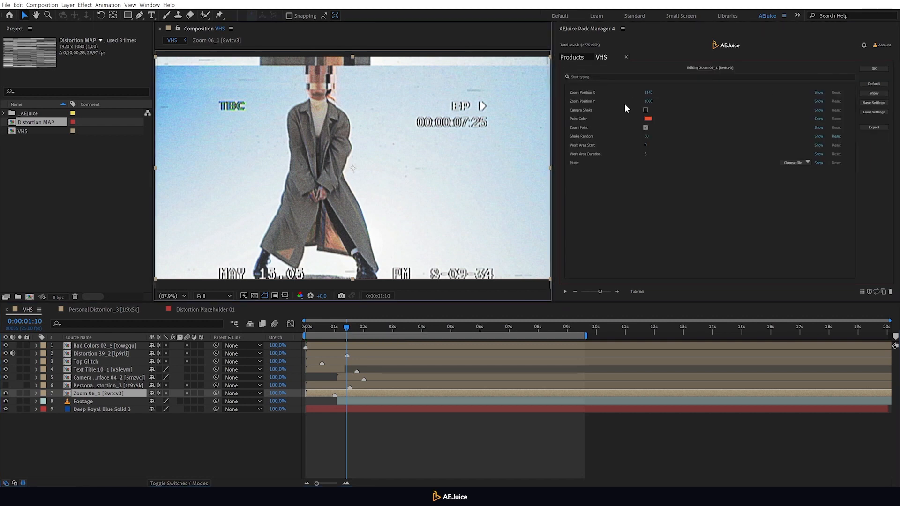
# Move the Zoom preset's position, untick Zoom Hold, toggle camera shake, and preview the shot.
pyautogui.click(649, 92)
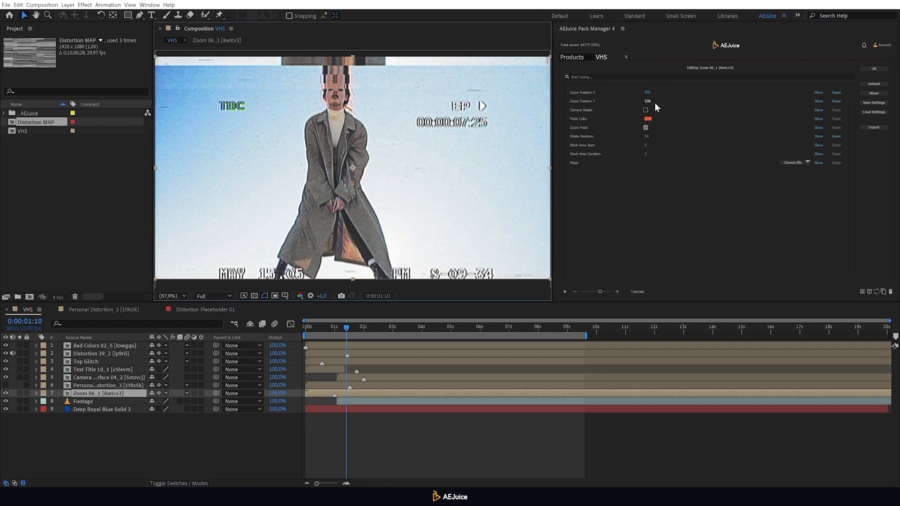
pyautogui.click(645, 127)
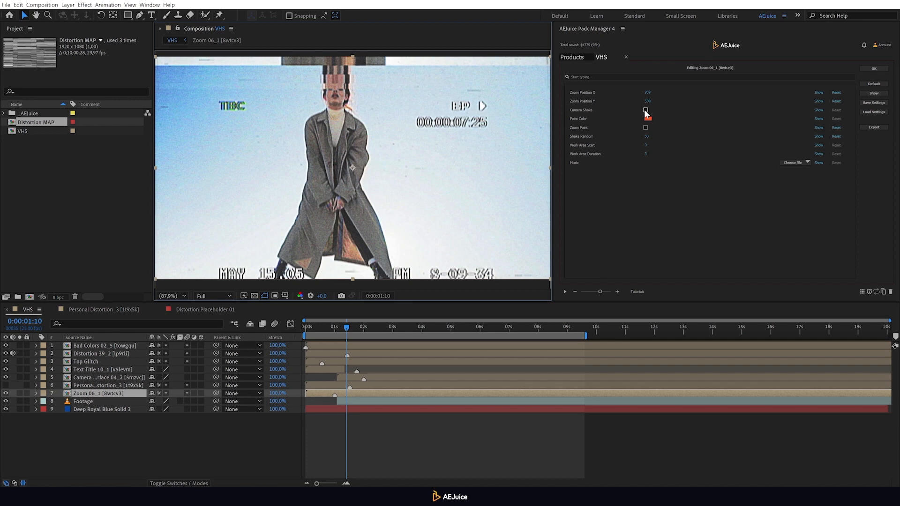
pyautogui.click(645, 110)
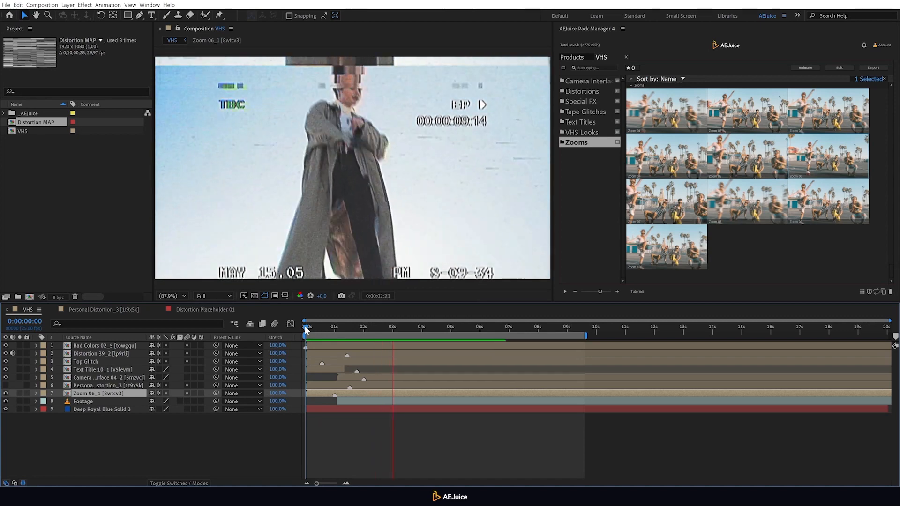
pyautogui.click(450, 327)
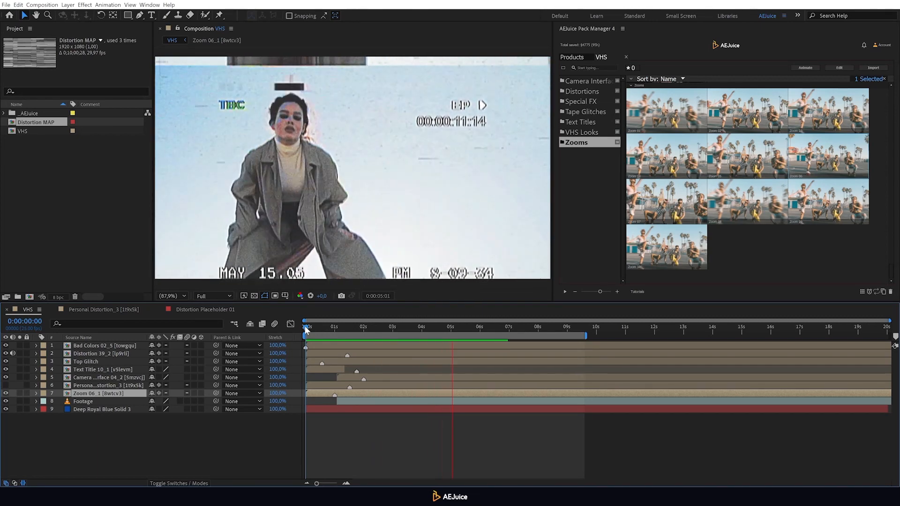
pyautogui.moveTo(308, 326); pyautogui.dragTo(502, 326)
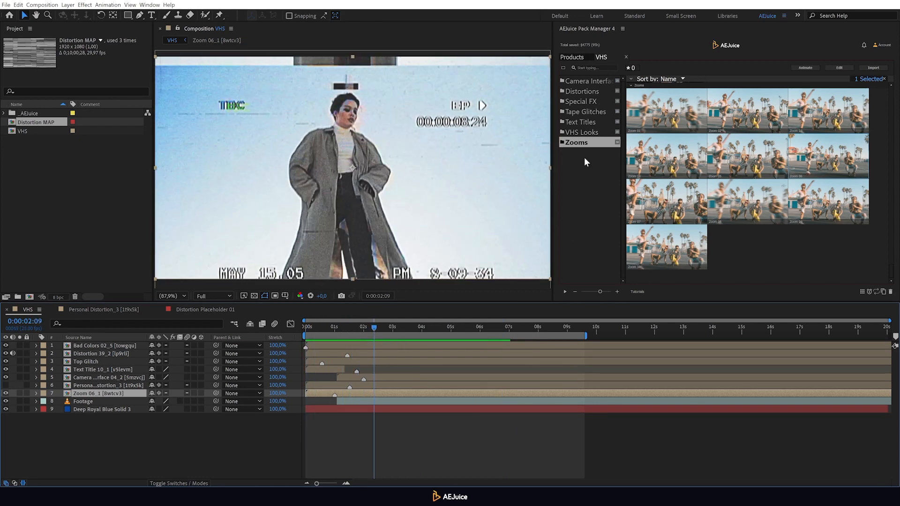
# Import the Aberration preset and set its fringe colours to cyan and purple.
pyautogui.click(582, 102)
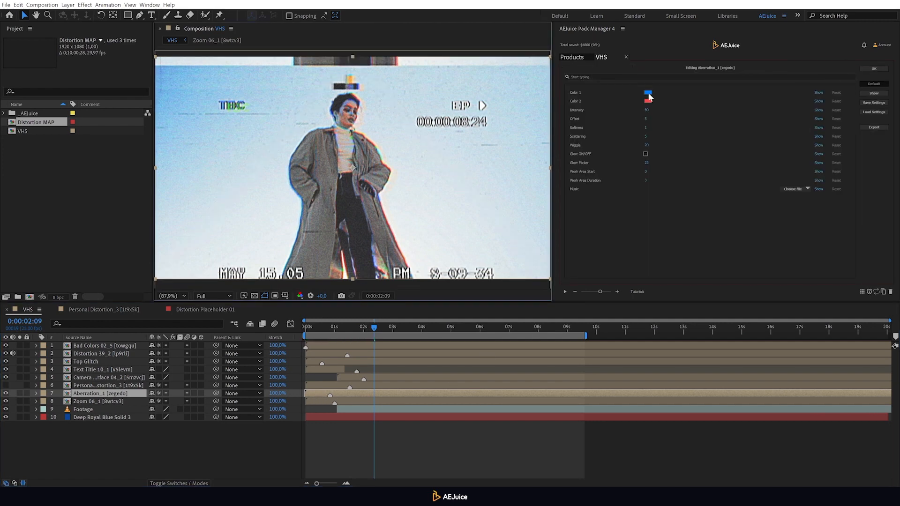
pyautogui.click(649, 102)
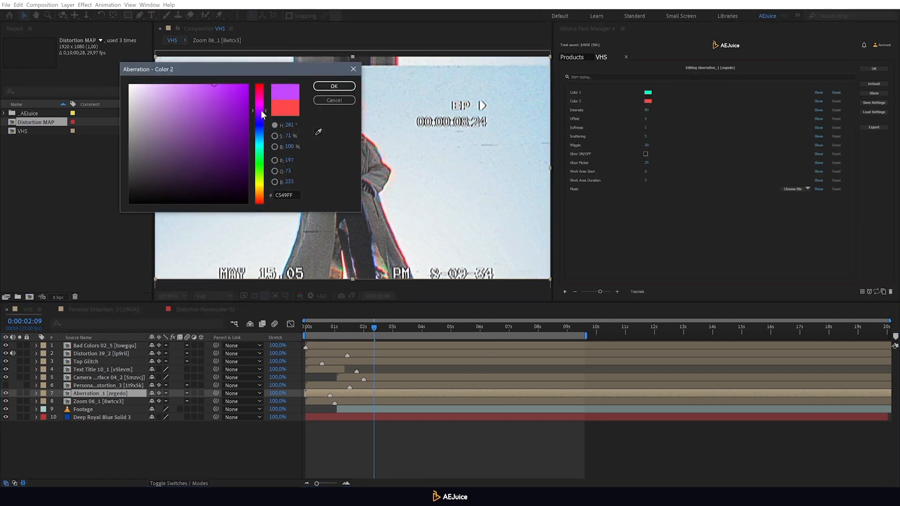
pyautogui.click(334, 86)
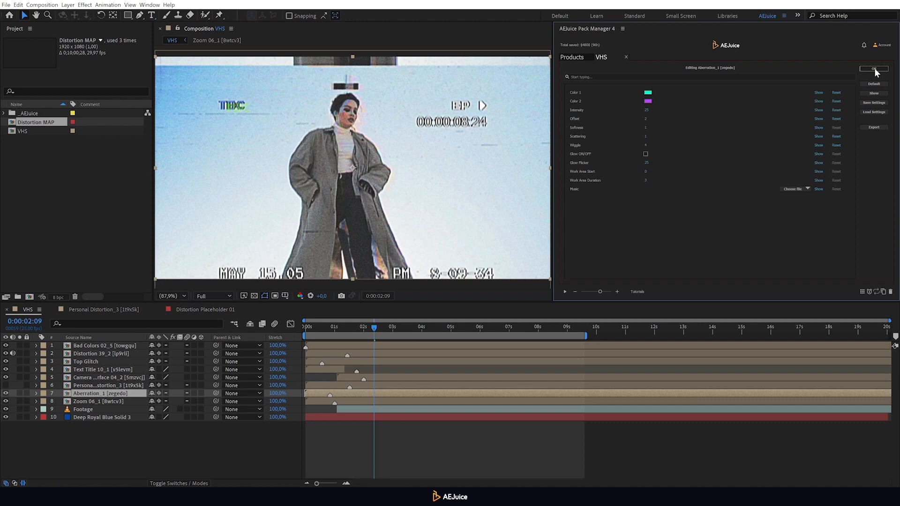
pyautogui.click(874, 69)
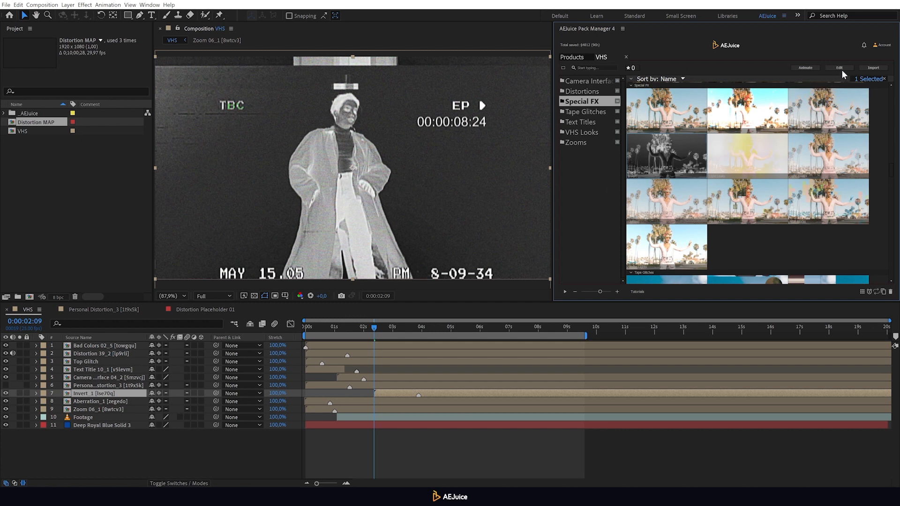
# Edit the Invert layer to enable Difference and Double Difference modes.
pyautogui.click(839, 68)
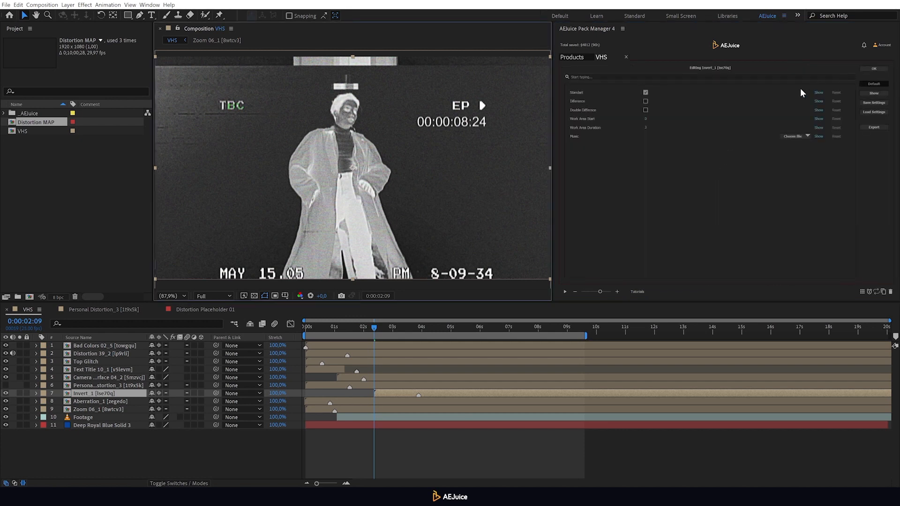
pyautogui.click(645, 102)
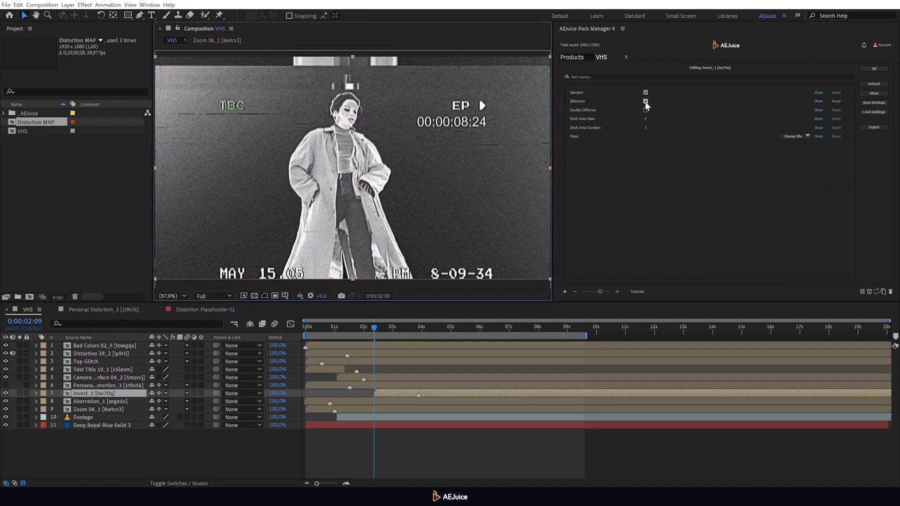
pyautogui.click(645, 110)
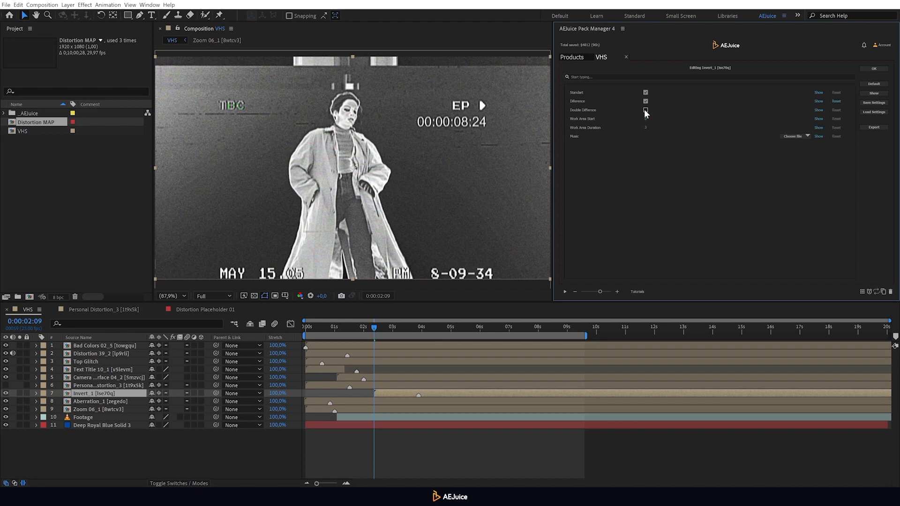
pyautogui.click(645, 109)
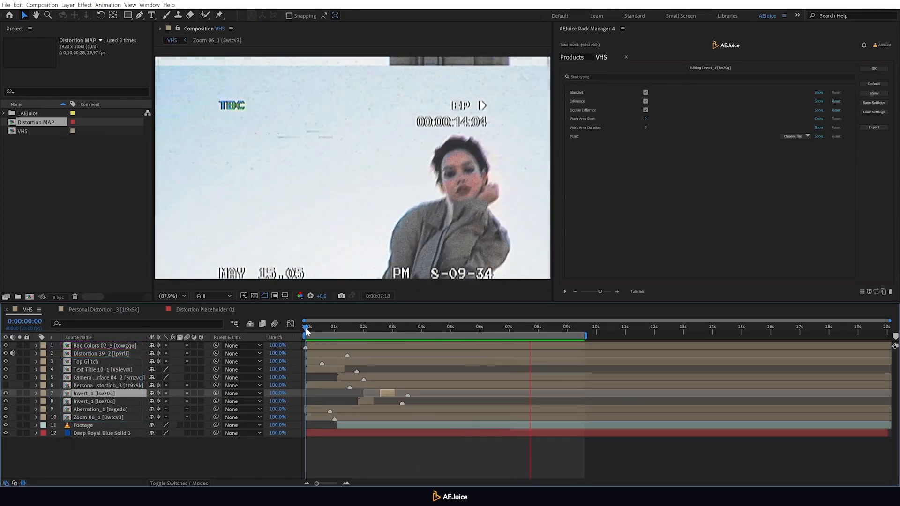
# Play back the finished VHS composition from the FBI warning title through the footage.
pyautogui.click(305, 327)
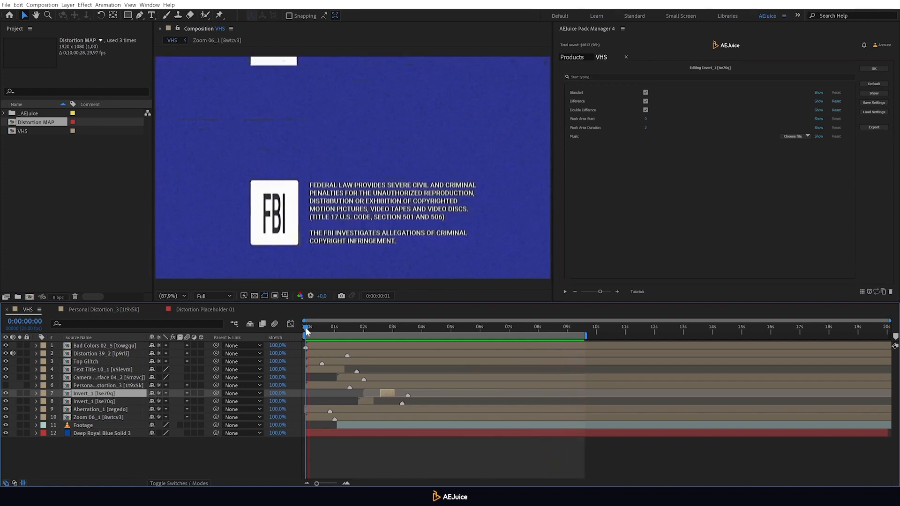
pyautogui.click(366, 327)
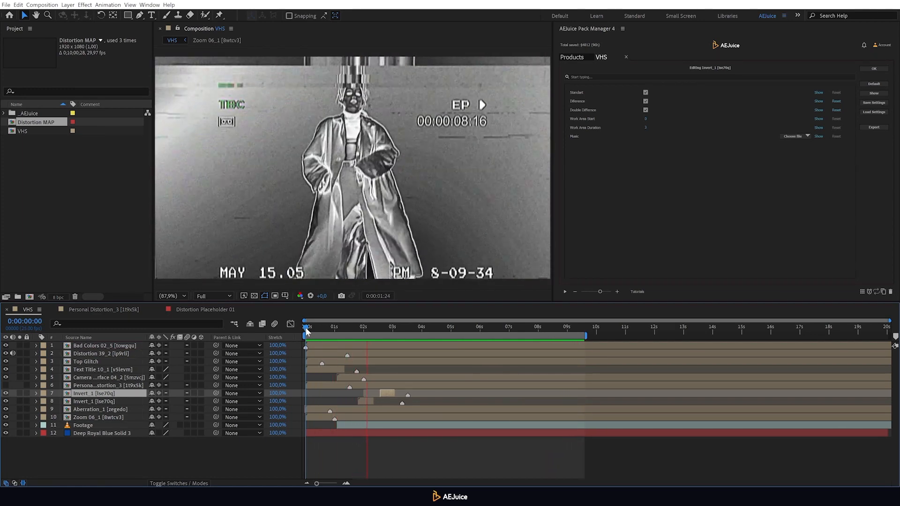
pyautogui.click(425, 327)
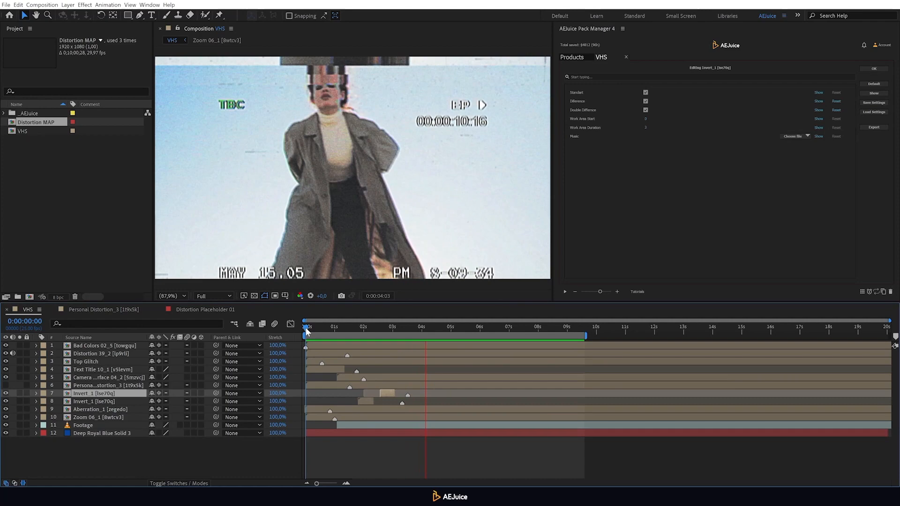
pyautogui.click(479, 334)
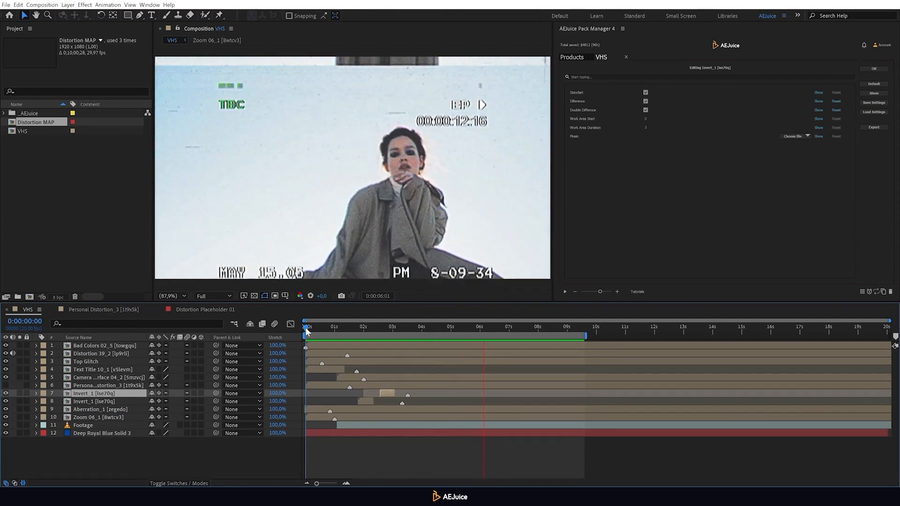